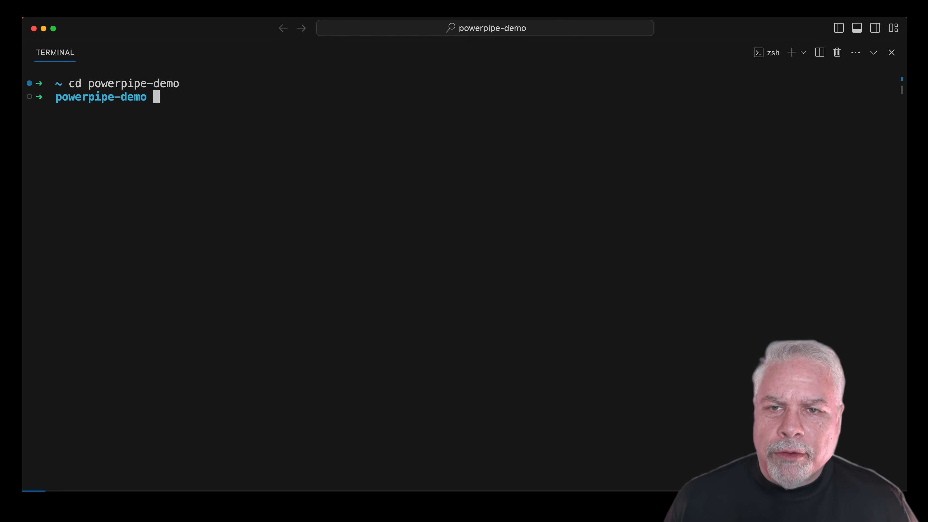
Run the powerpipe mod commands in the powerpipe-demo terminal to initialize and list mods.
text(powerpipe mod init)
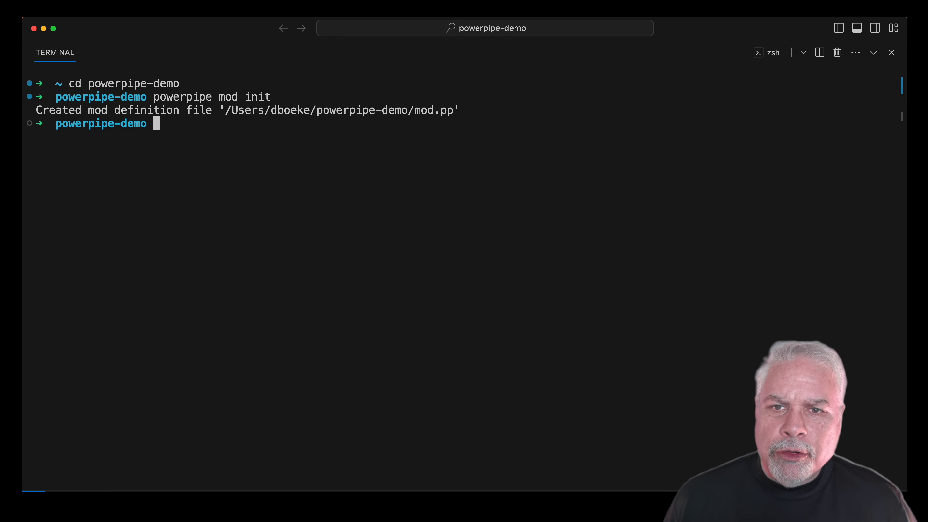
text(powerpipe mod list)
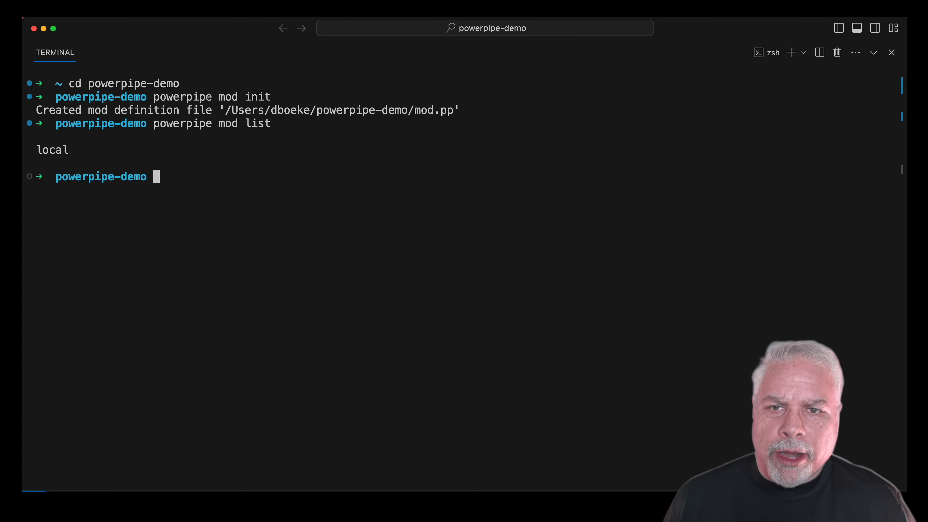
text(powerpipe mod)
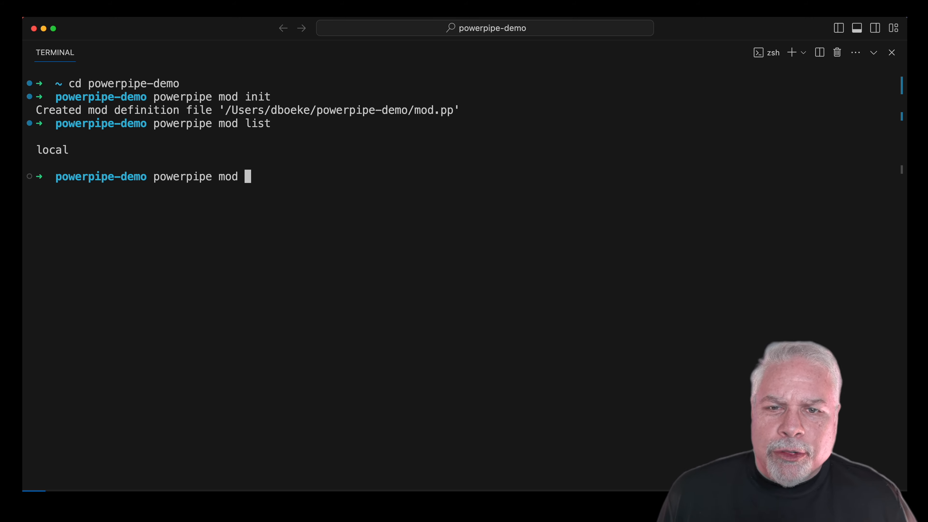
text(install ???)
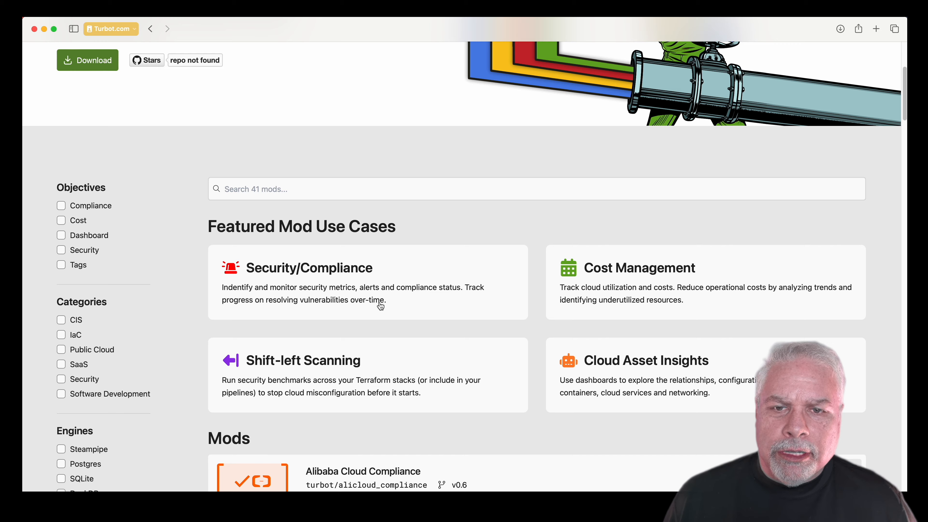
Install the AWS compliance mod from github.com/turbot and start 'powerpipe server' on port 9033.
scroll(down, 3)
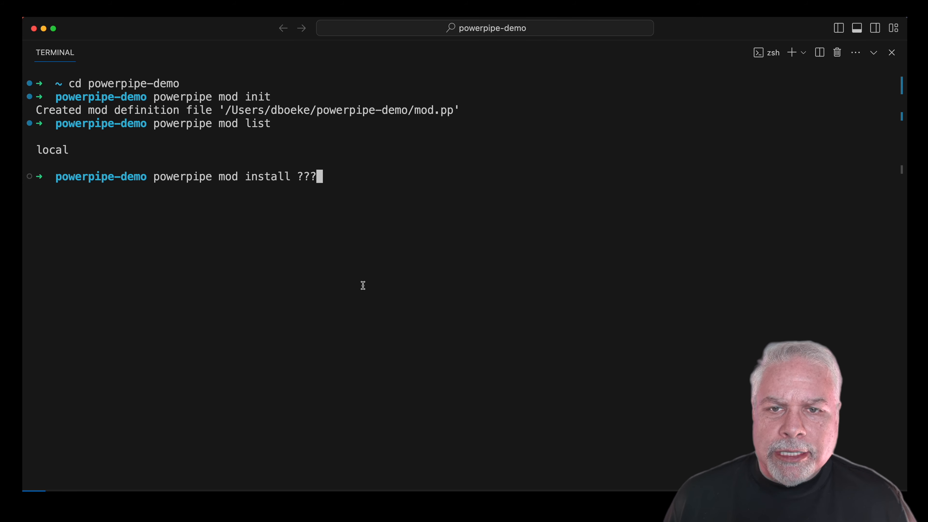
text(https://github.com/turbot/steampipe-mod-)
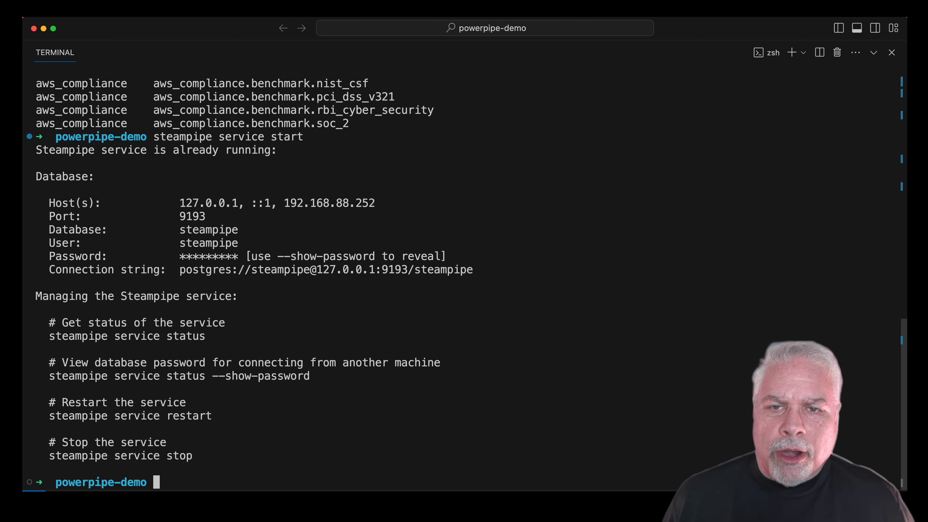
text(powerpipe server)
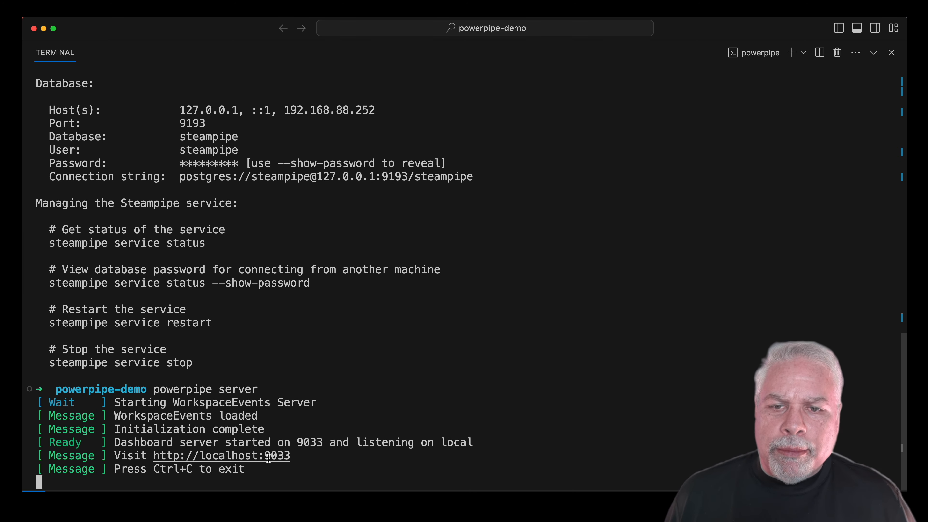
Show the CIS v3.0.0 benchmark with 5 Networking expanded and the Filter & Group panel visible.
click(221, 455)
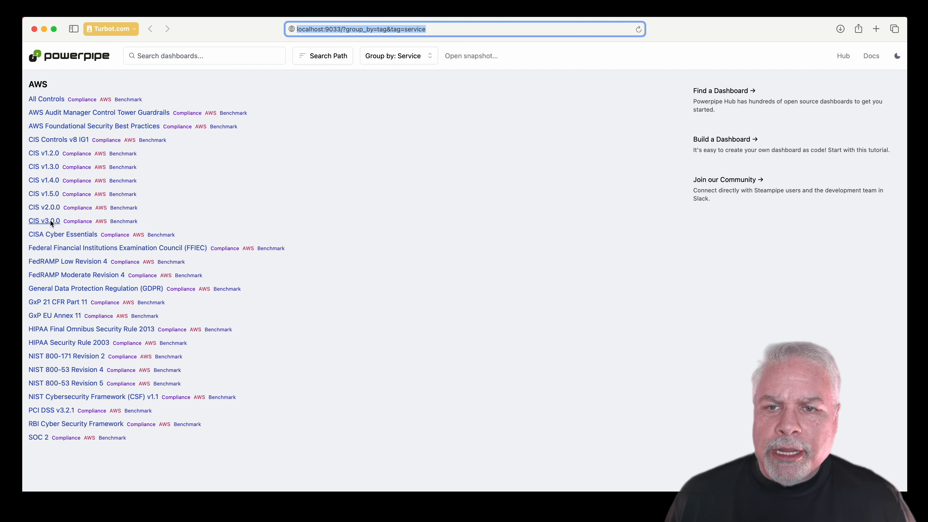
click(43, 221)
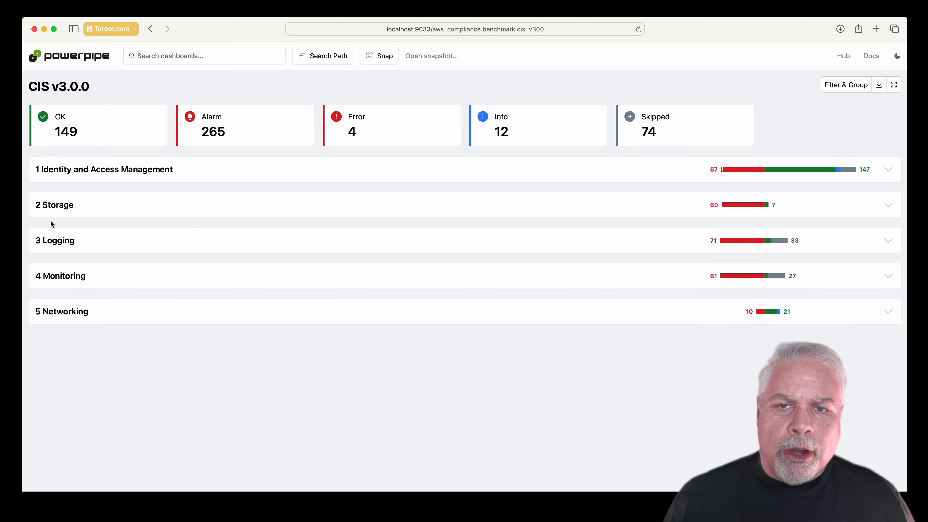
click(104, 169)
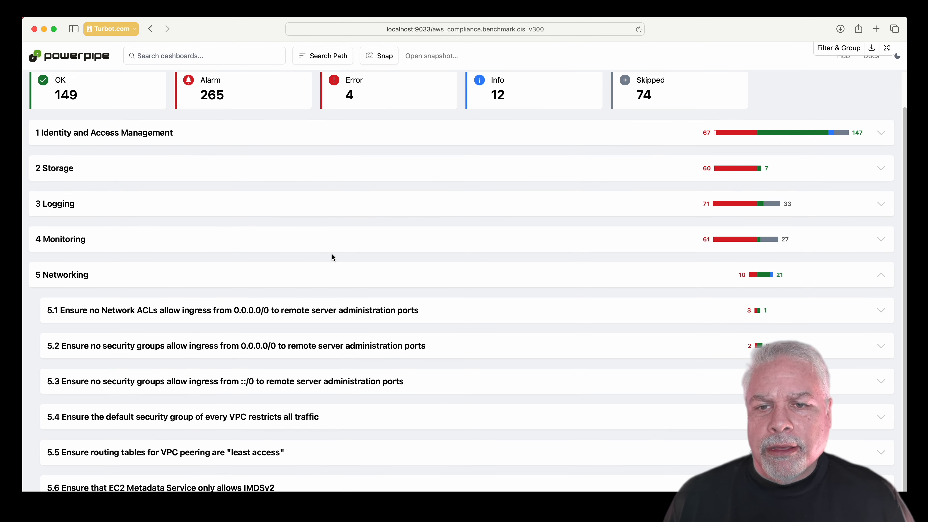
click(839, 48)
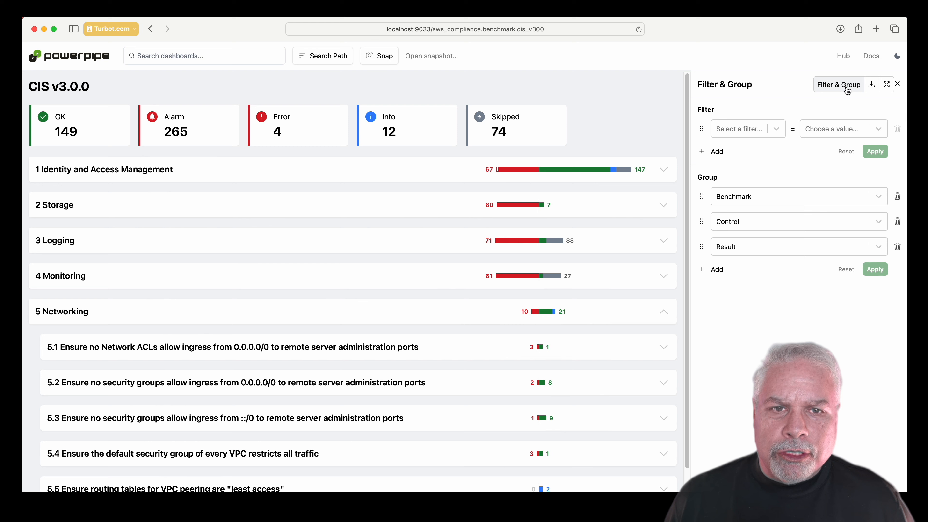
Filter results to Status = alarm (265 controls) and choose an additional grouping.
click(748, 128)
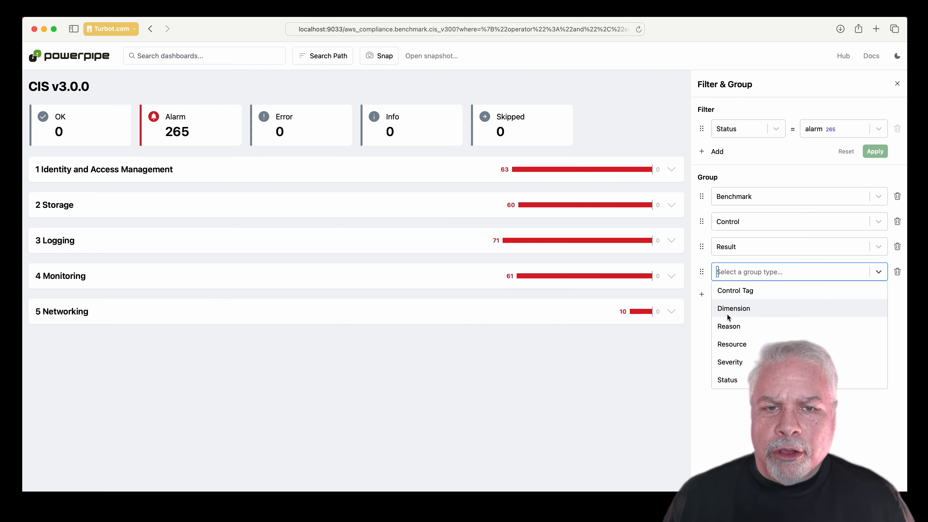
click(734, 308)
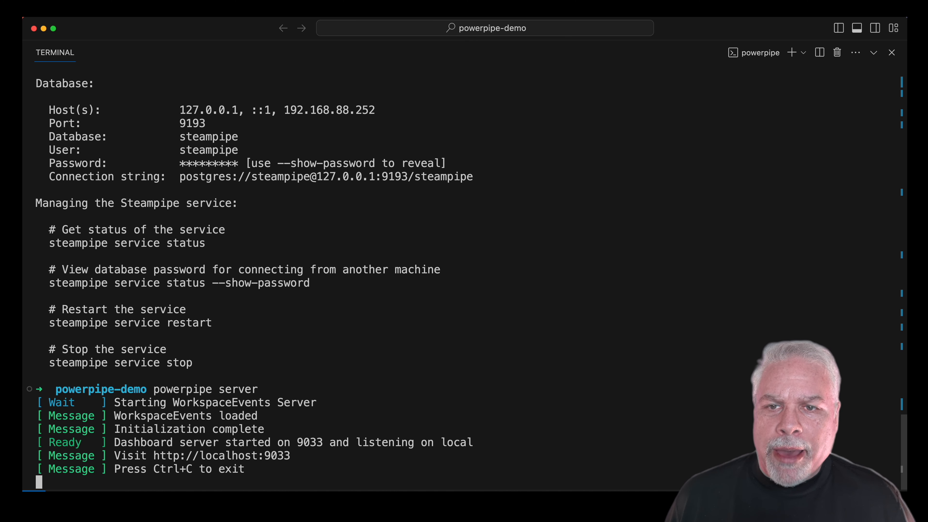
Stop the server with Ctrl+C, install steampipe-mod-aws-insights and restart 'powerpipe server'.
key(Ctrl+c)
text(powerpipe s)
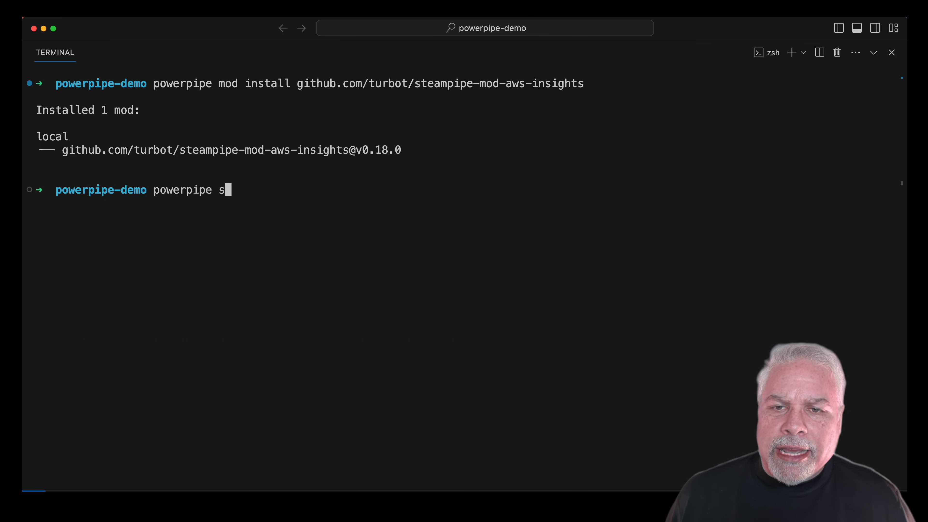
text(erver)
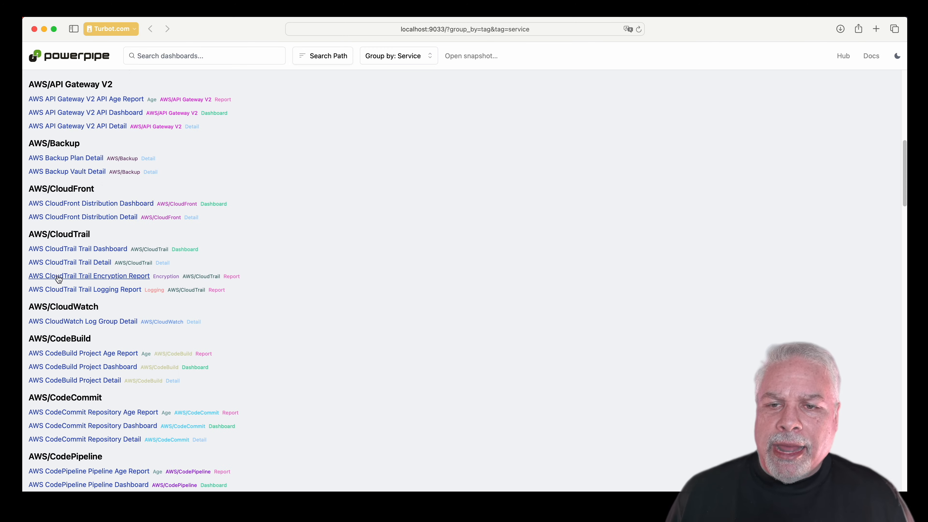
Navigate from the AWS VPC Dashboard to the fast-spider Default VPC's detail page.
text(v)
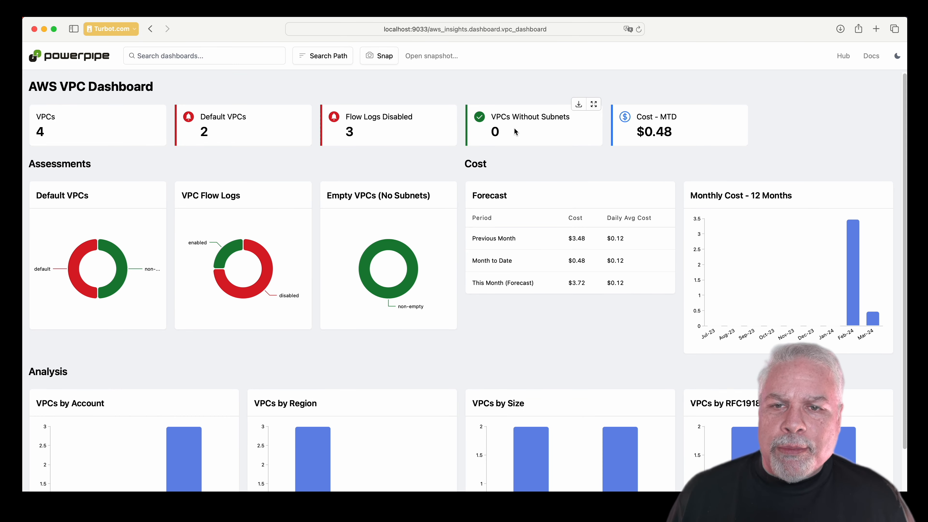
scroll(down, 3)
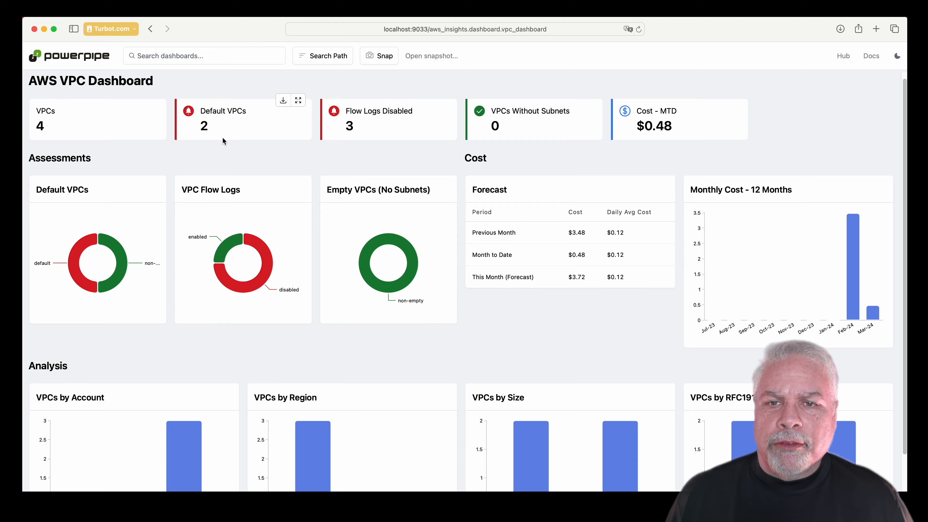
text(vpc-2170ef5c)
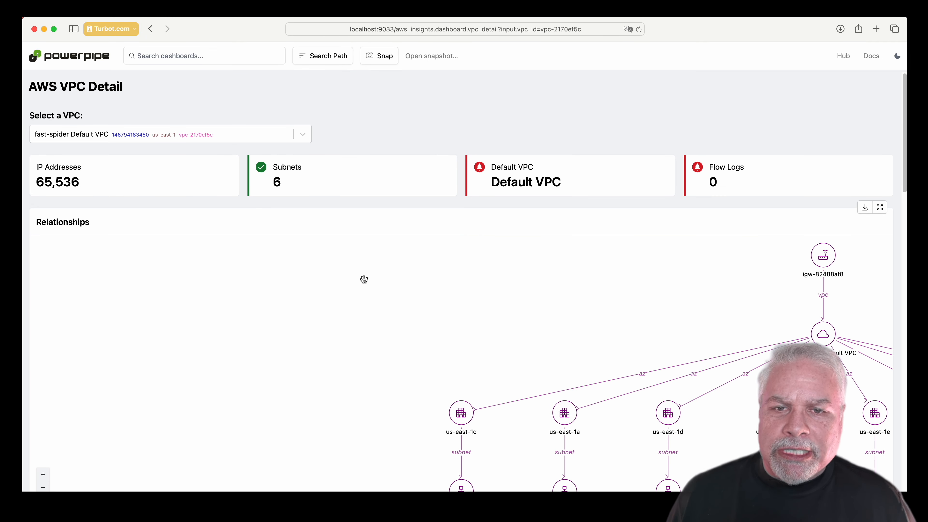
Scroll the VPC's relationships and security groups and show dmi_it_bastion's detail dashboard.
scroll(down, 3)
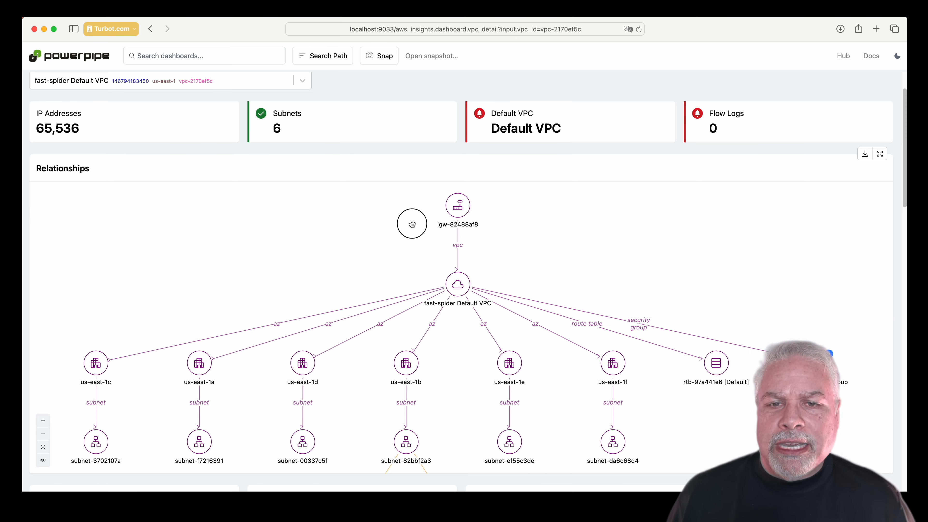
scroll(down, 3)
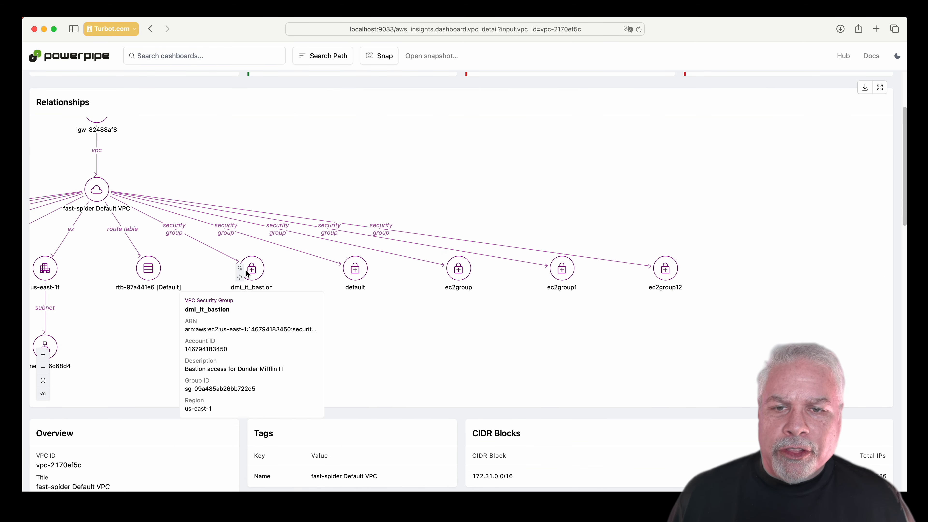
mouse_move(321, 305)
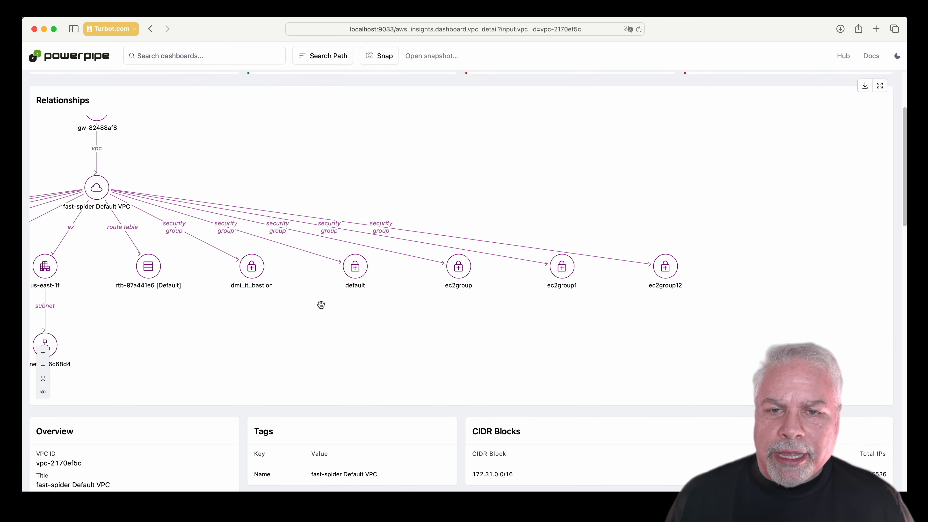
scroll(down, 3)
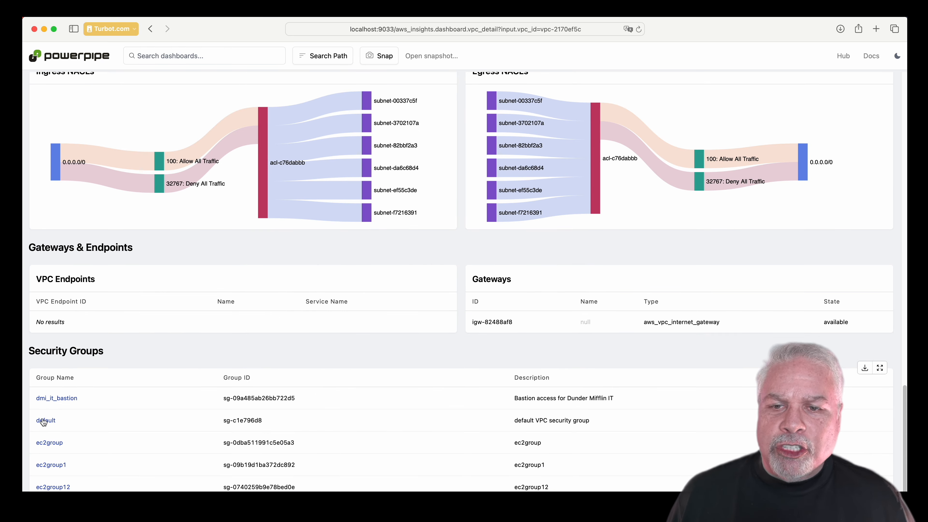
click(56, 398)
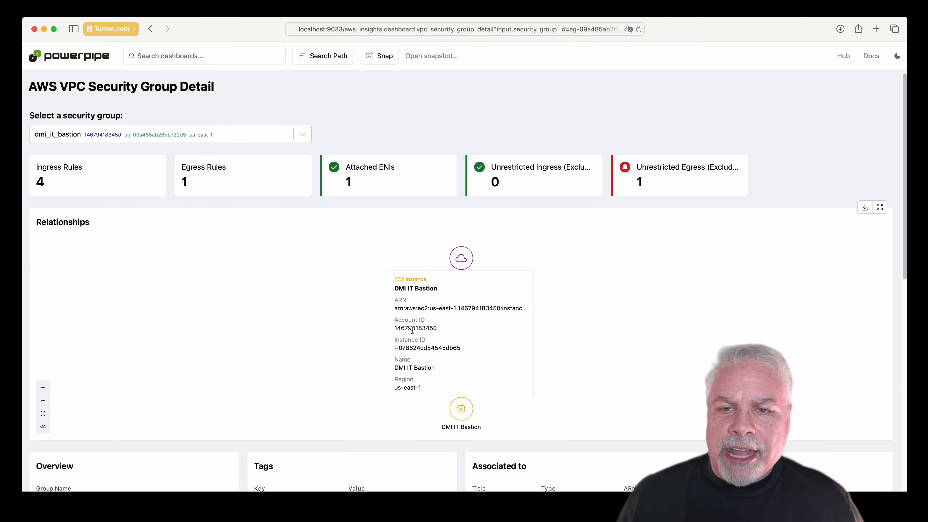
Review the DMI IT Bastion EC2 instance detail, then stop the dashboard server with Ctrl+C.
scroll(down, 3)
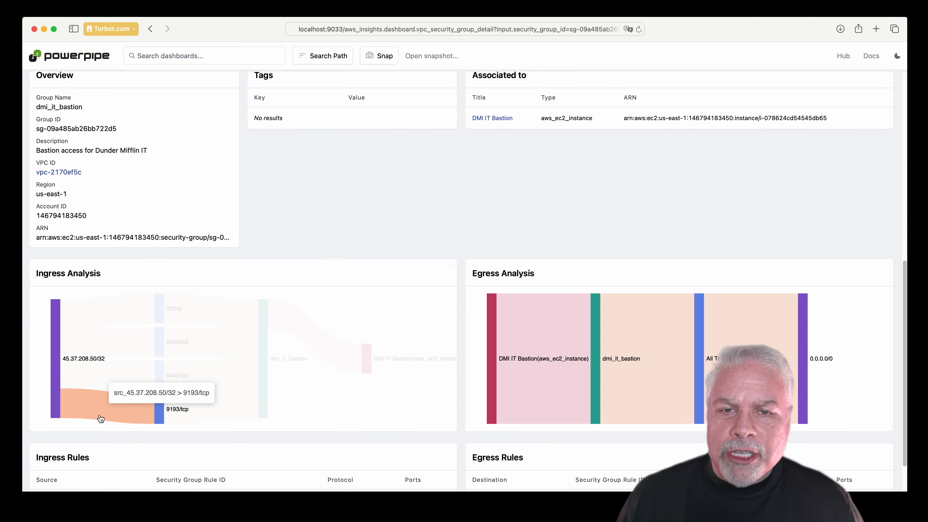
click(492, 117)
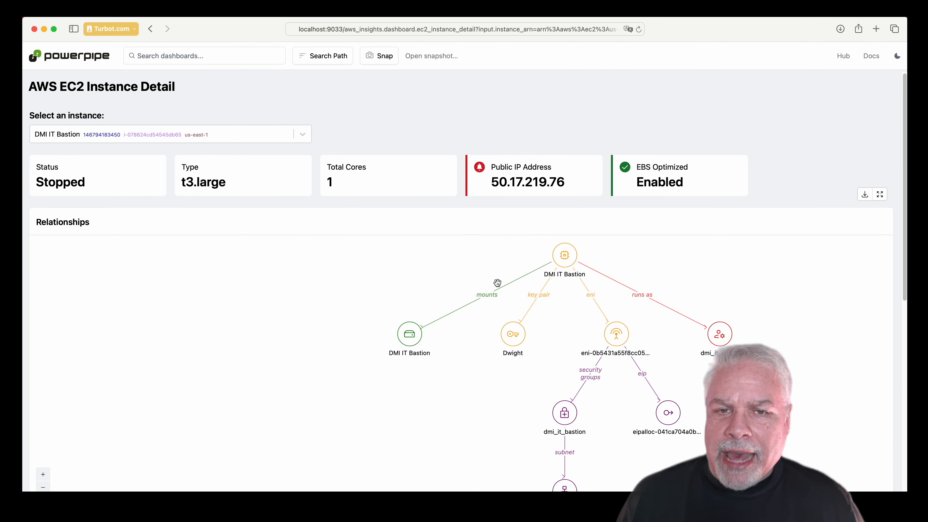
scroll(down, 3)
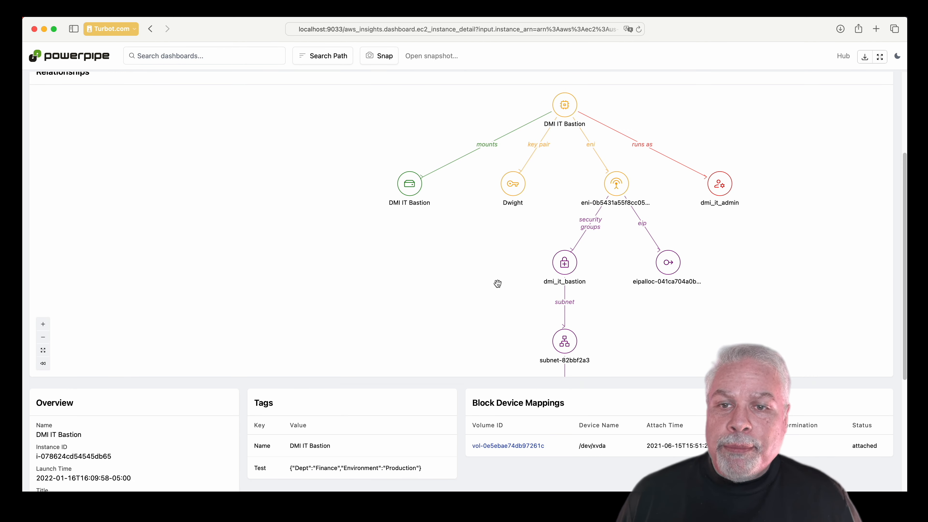
mouse_move(609, 281)
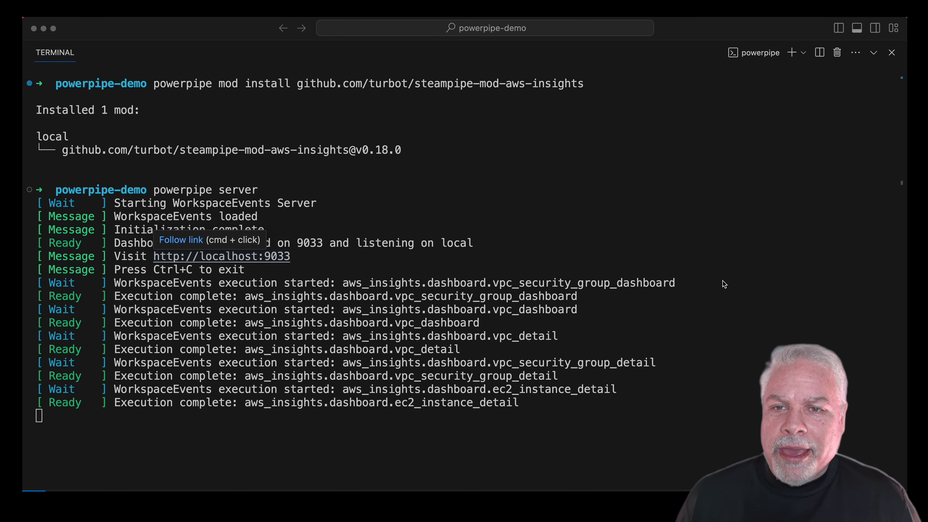
key(ctrl+c)
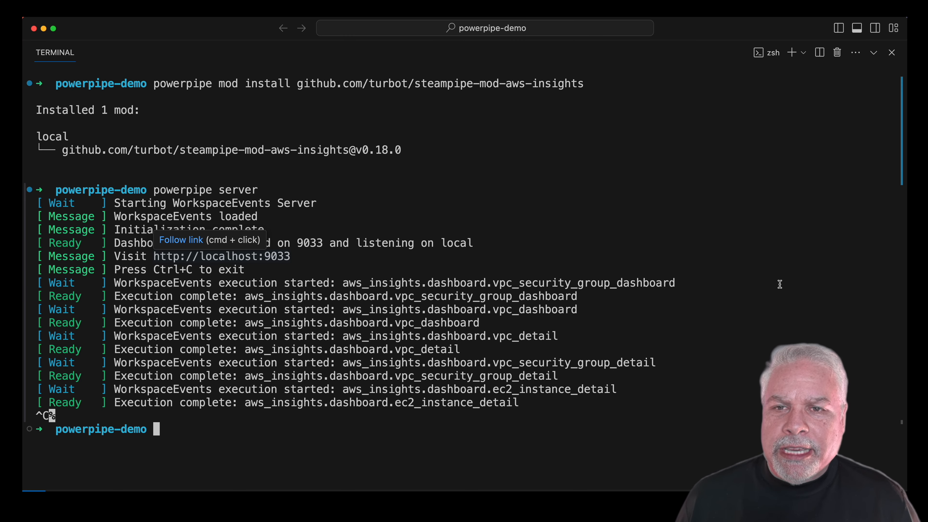